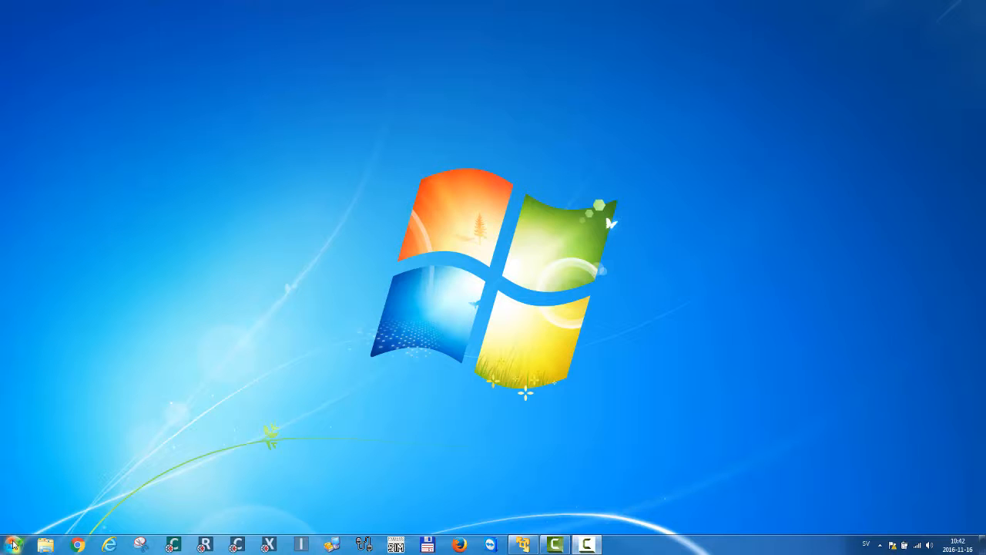
Launch Anybus NetTool for PROFIBUS from the Windows 7 Start menu.
{"action": "left_click", "coordinate": [10, 544]}
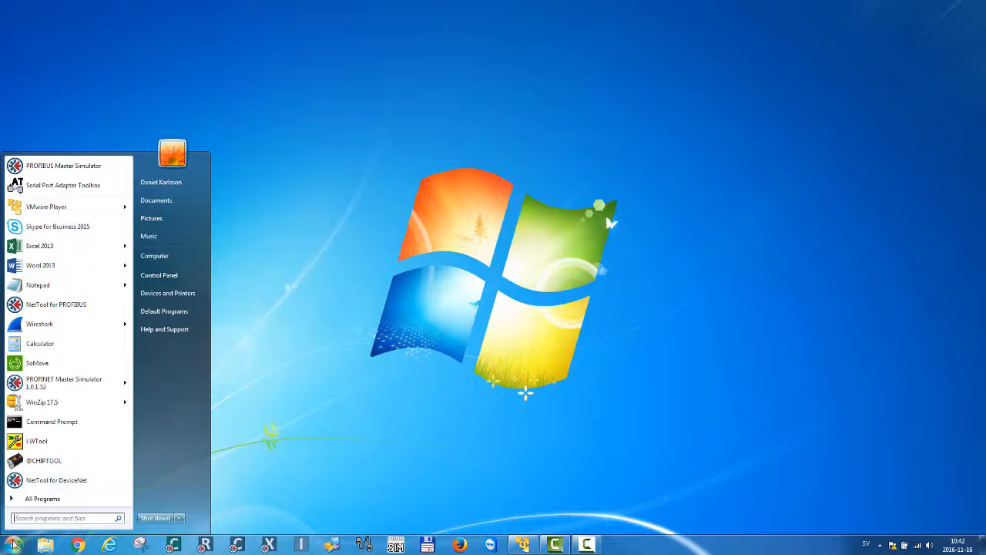
{"action": "mouse_move", "coordinate": [55, 303]}
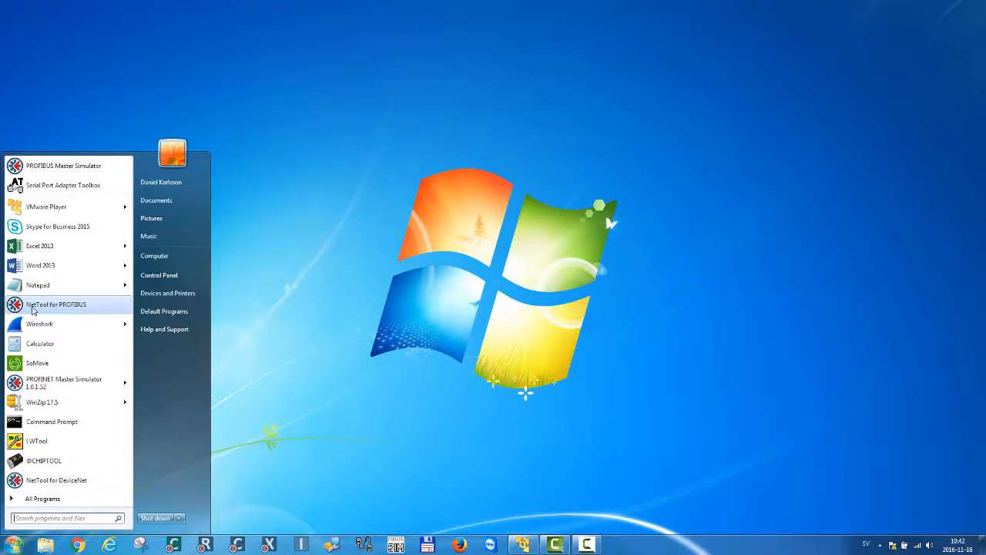
{"action": "left_click", "coordinate": [55, 304]}
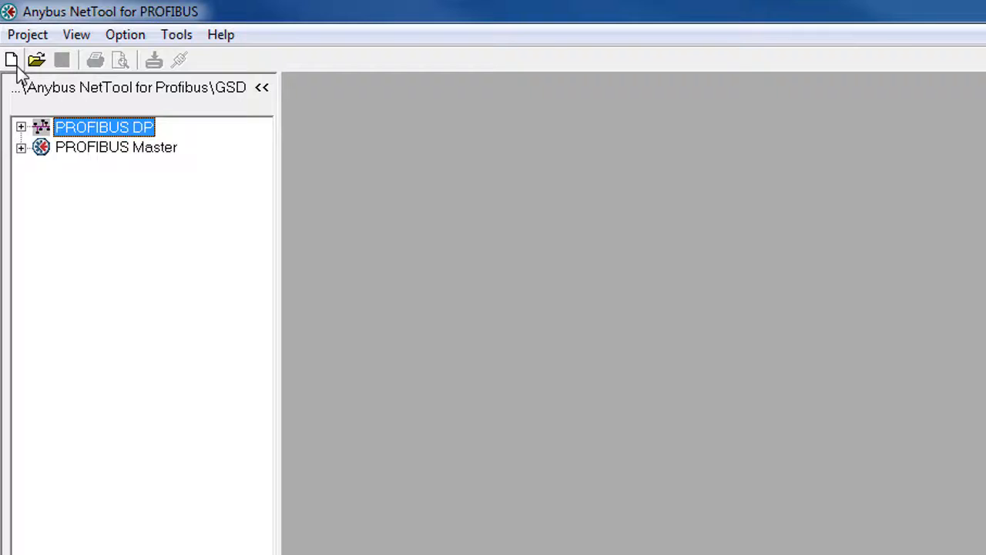
Create a new bus configuration and place the Anybus-M DPV1 master on the bus as node 1.
{"action": "left_click", "coordinate": [12, 60]}
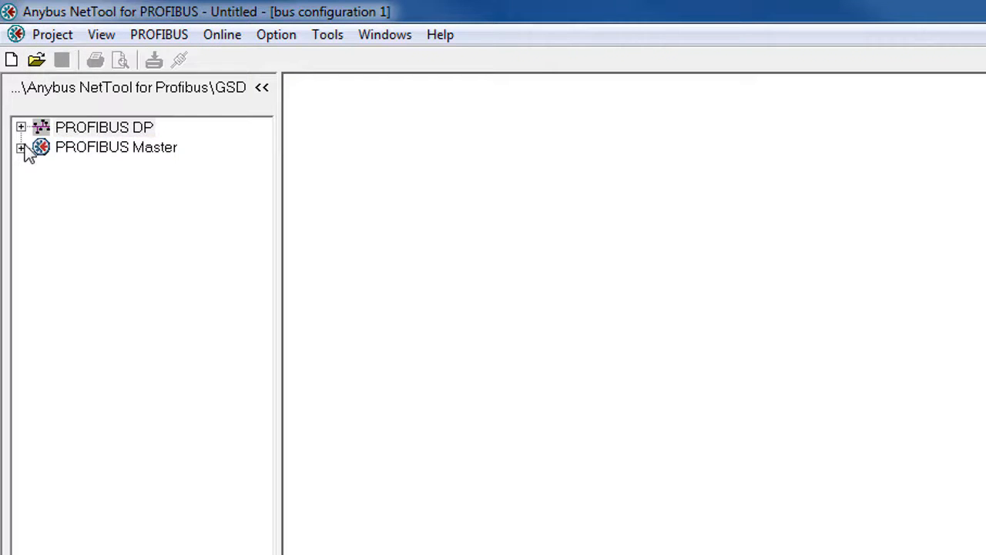
{"action": "left_click", "coordinate": [21, 147]}
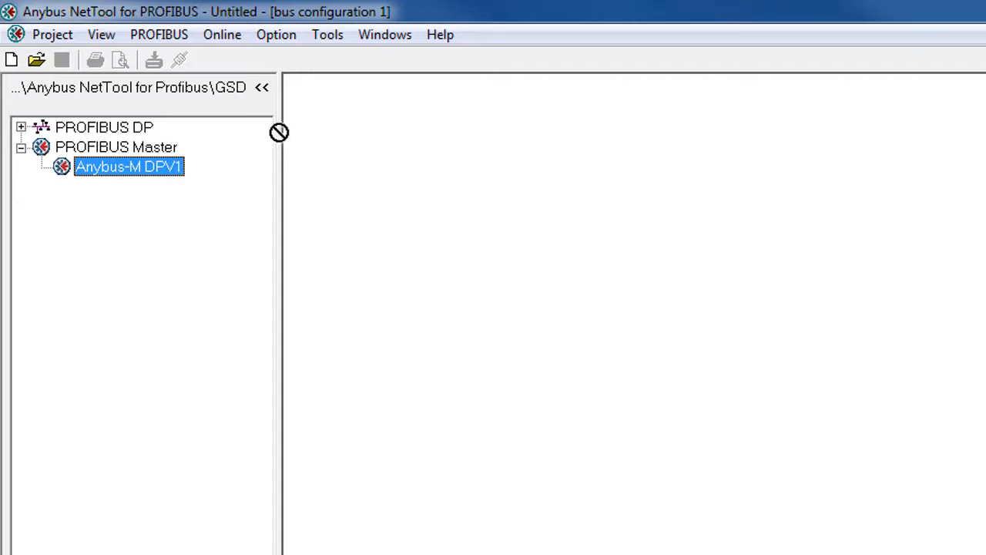
{"action": "left_click_drag", "start_coordinate": [129, 167], "coordinate": [337, 123]}
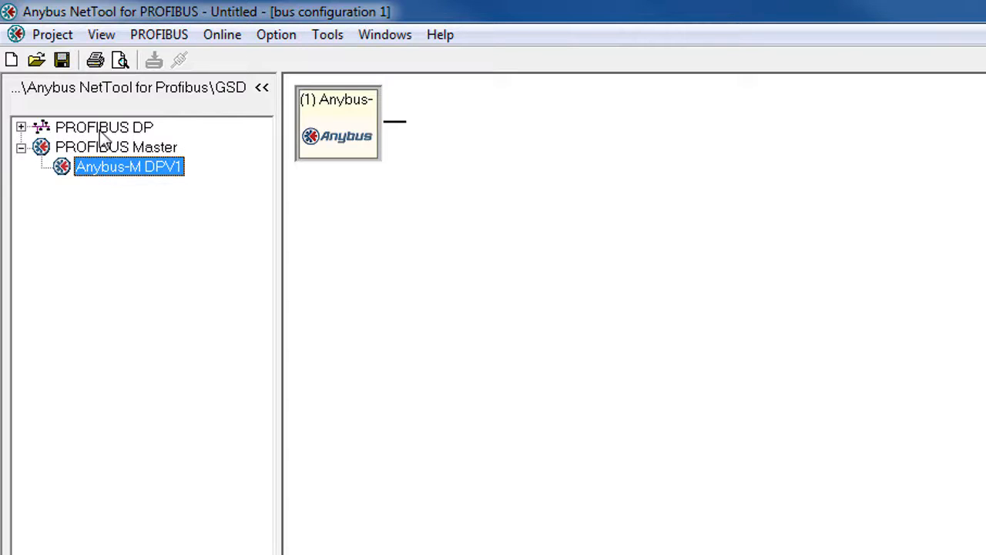
Add the ET 200S HighFeature from PROFIBUS DP > I/O > SIEMENS to the bus as node 3.
{"action": "left_click", "coordinate": [22, 127]}
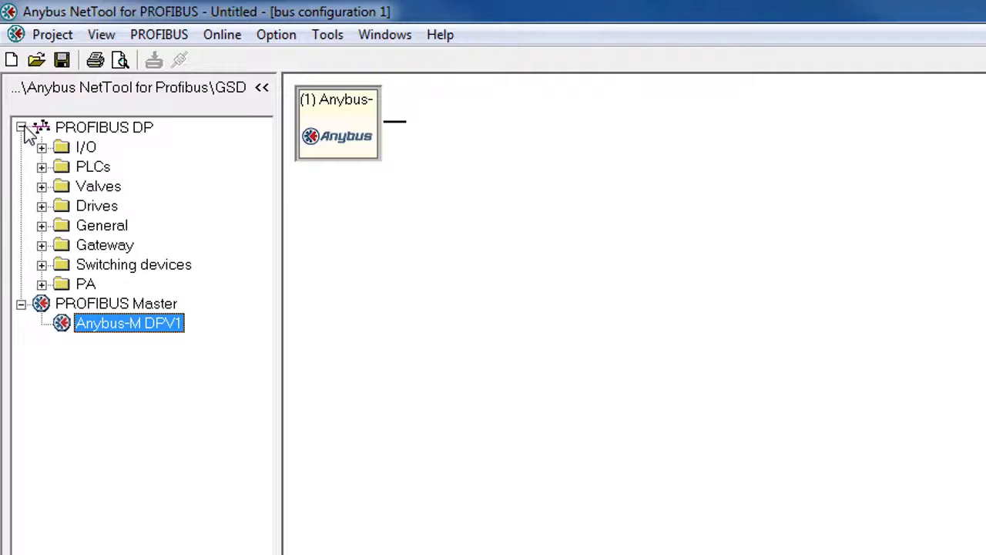
{"action": "left_click", "coordinate": [41, 146]}
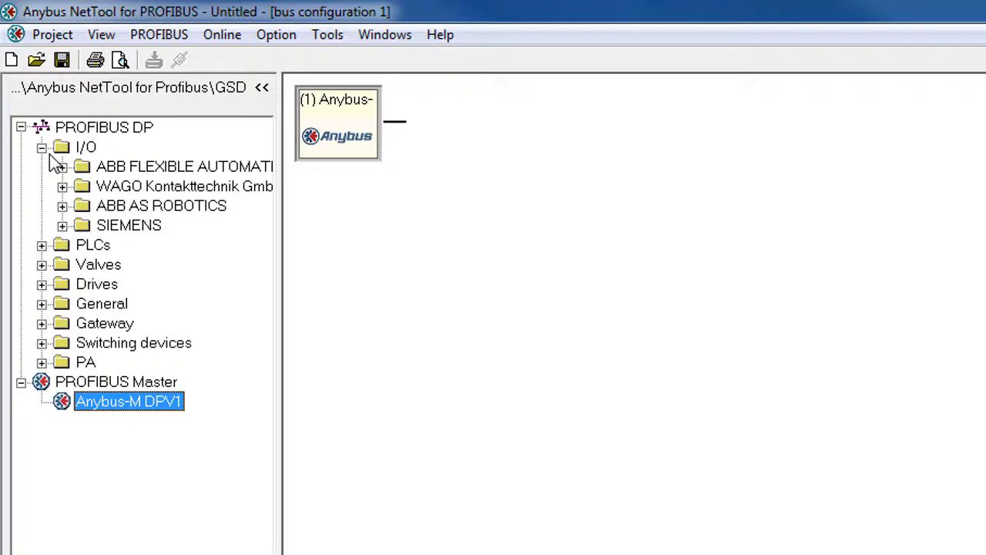
{"action": "left_click", "coordinate": [62, 225]}
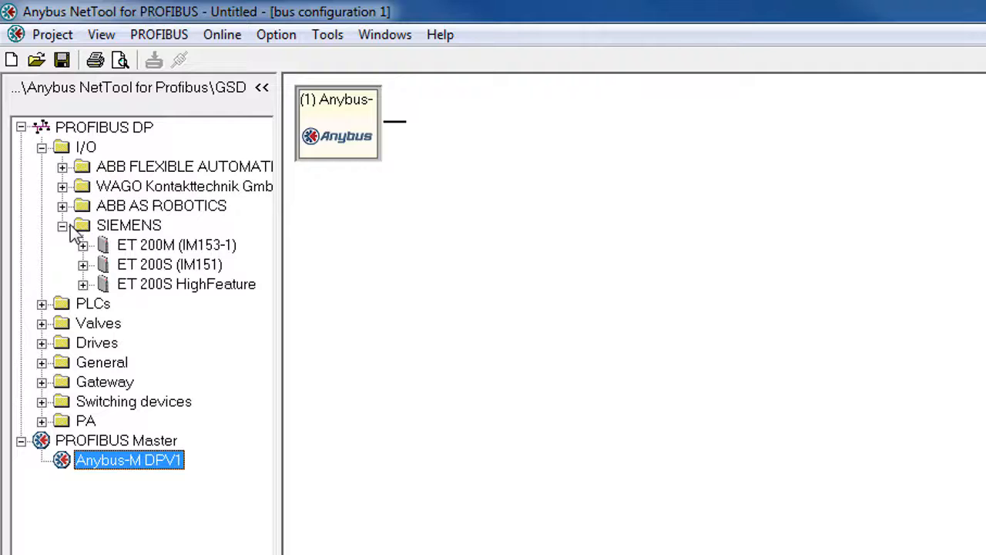
{"action": "left_click", "coordinate": [186, 284]}
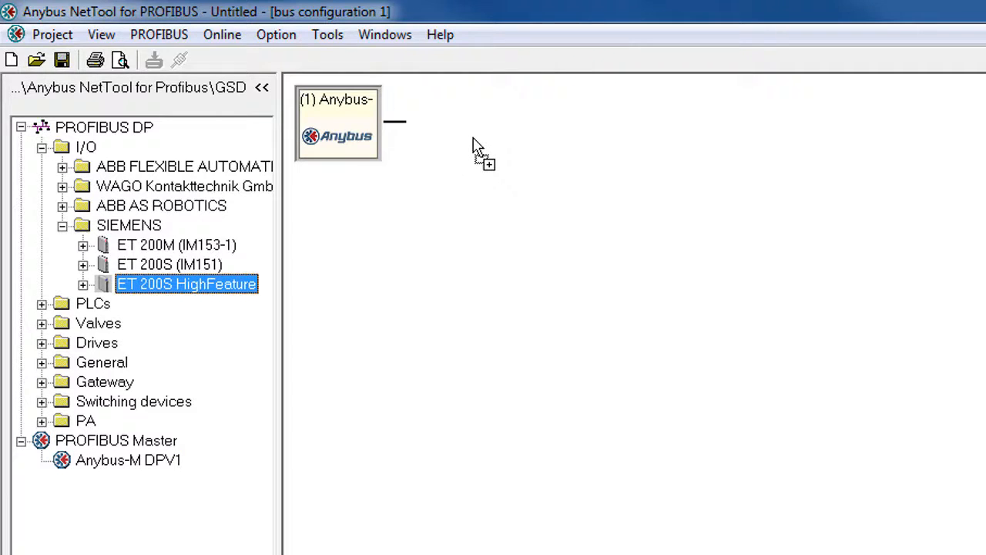
{"action": "left_click_drag", "start_coordinate": [186, 284], "coordinate": [413, 203]}
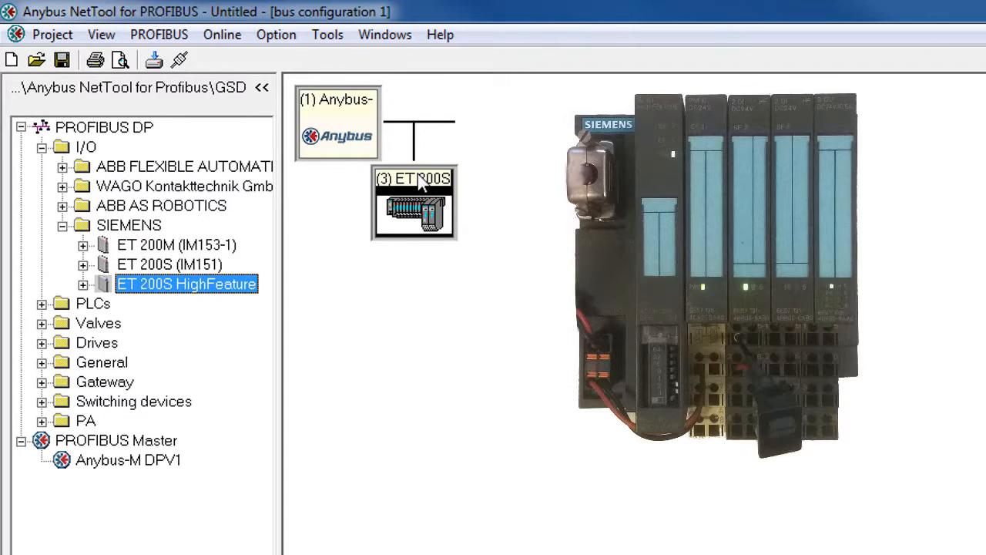
{"action": "left_click_drag", "start_coordinate": [624, 81], "coordinate": [863, 419]}
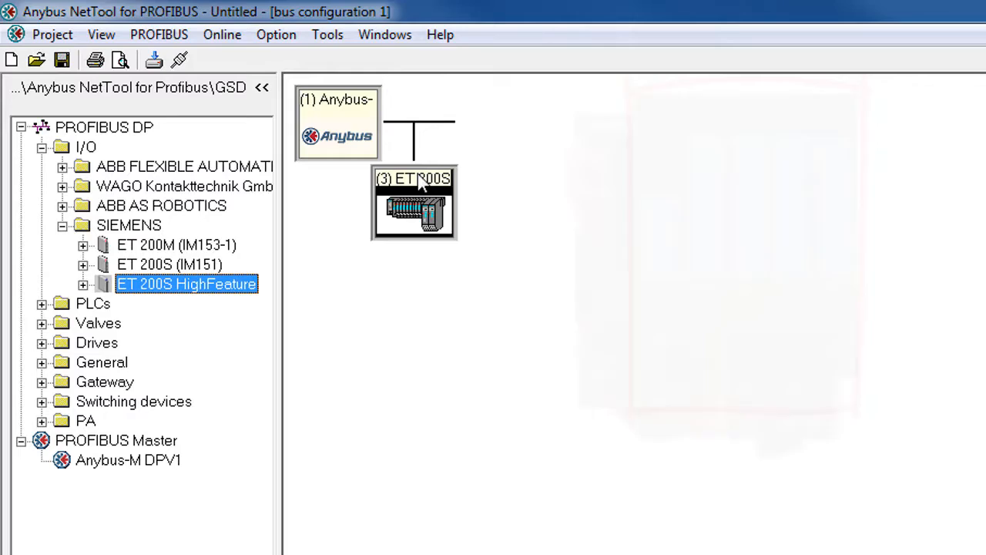
Open the ET 200S slot table and put the PM-E DC24V power module into slot 1.
{"action": "left_click", "coordinate": [82, 284]}
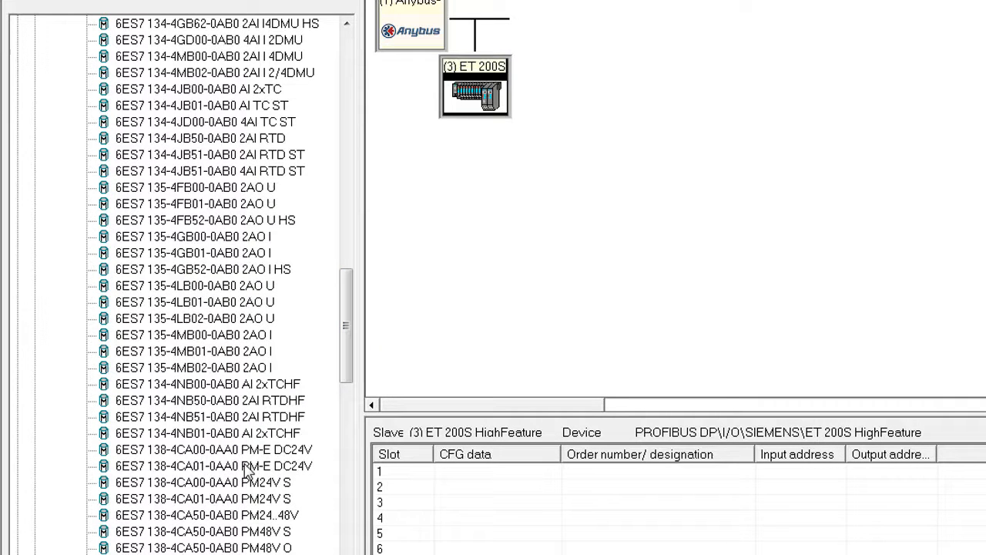
{"action": "left_click", "coordinate": [213, 465]}
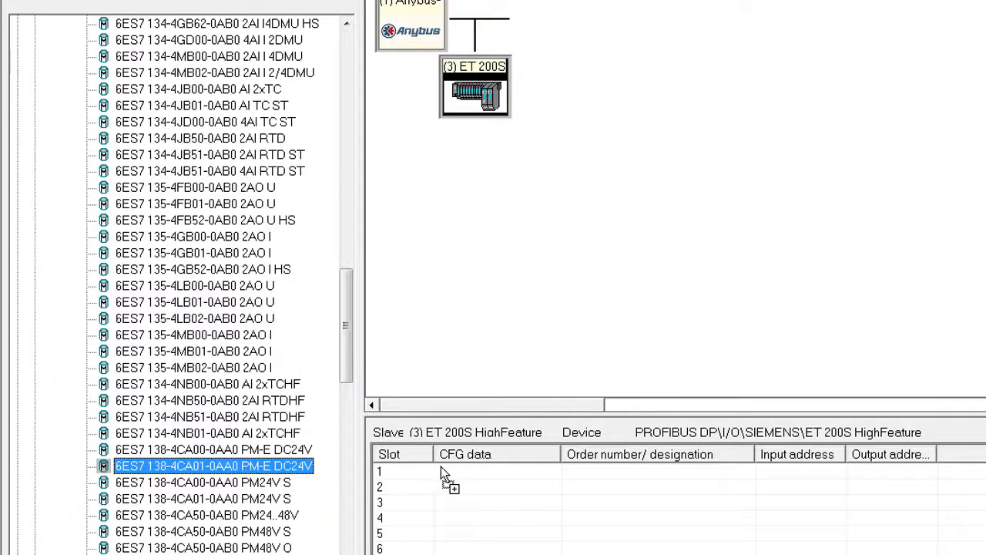
{"action": "left_click_drag", "start_coordinate": [214, 465], "coordinate": [463, 471]}
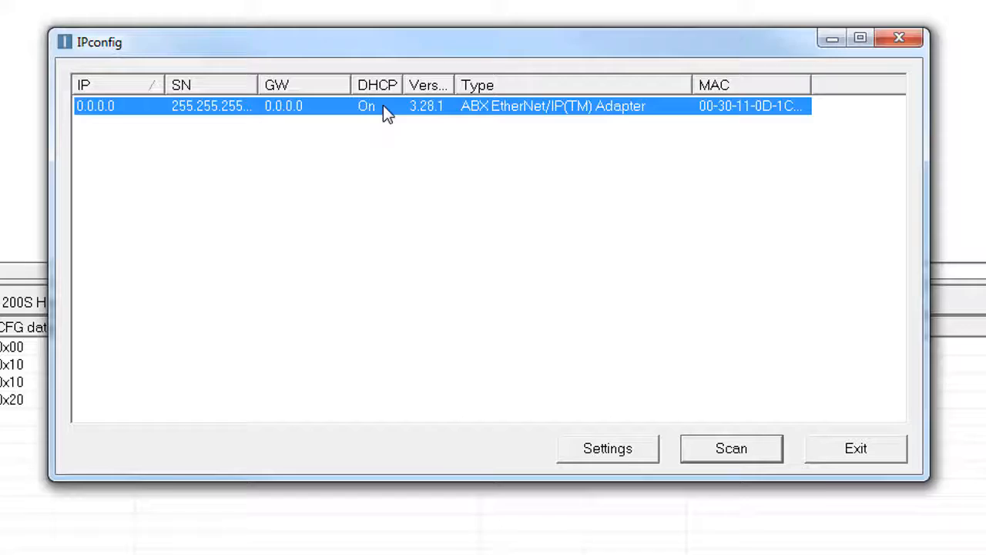
Apply static IP 10.10.55.150 and subnet mask 255.255.255.0 to the found adapter.
{"action": "left_click", "coordinate": [607, 448]}
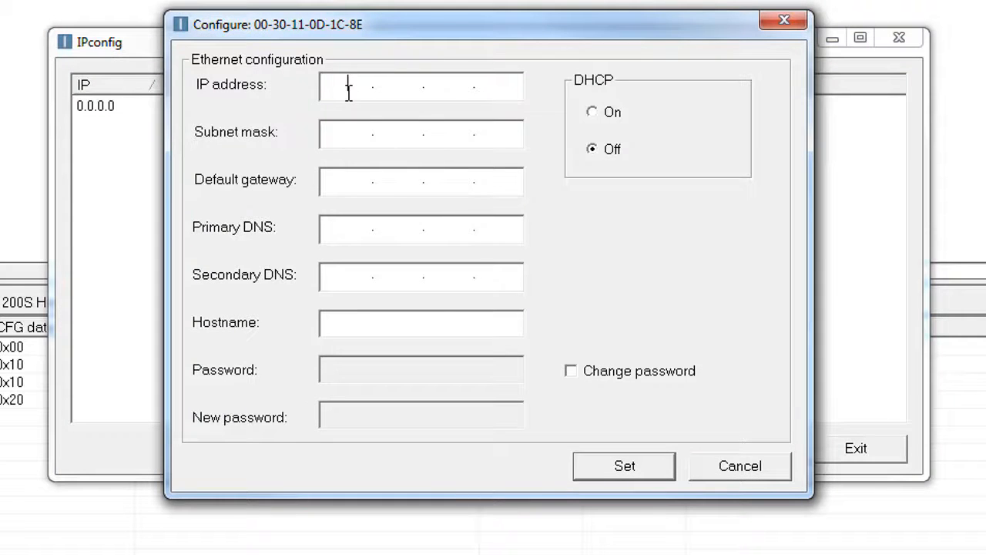
{"action": "type", "text": "10.10.55."}
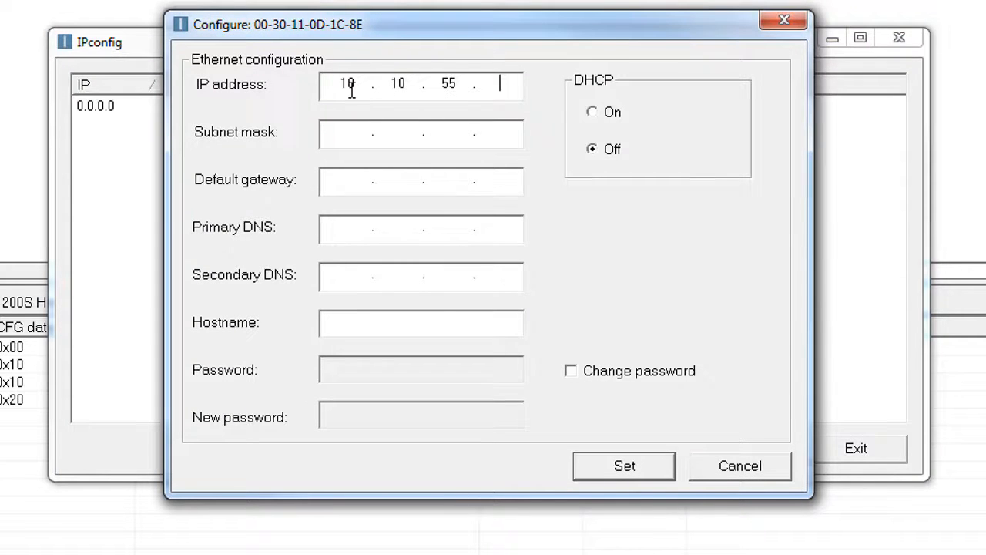
{"action": "type", "text": "150"}
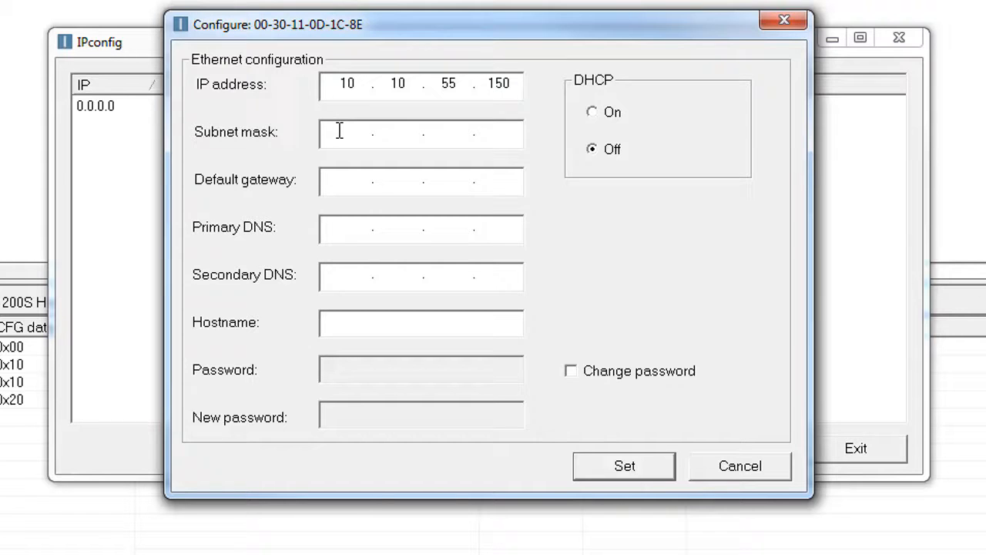
{"action": "type", "text": "255.255.255.0"}
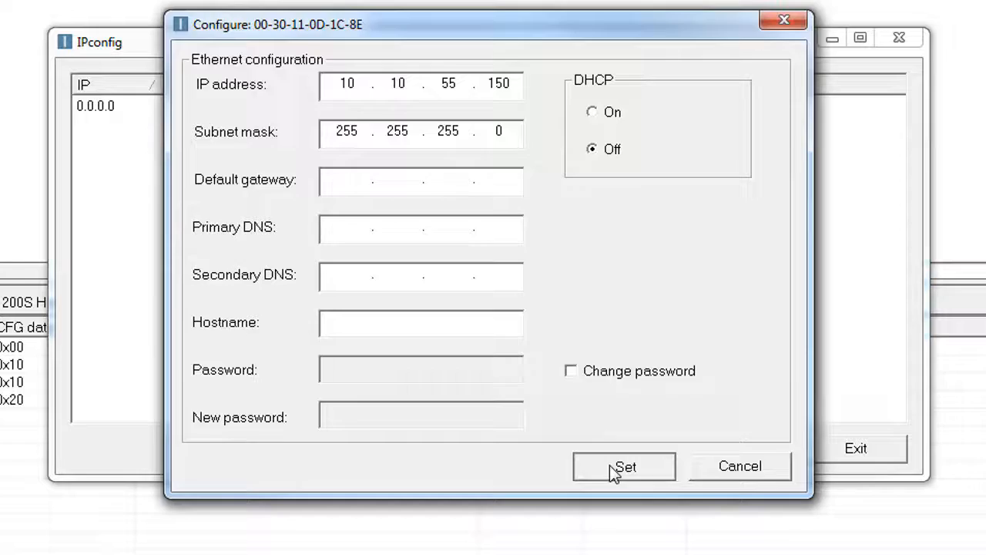
{"action": "left_click", "coordinate": [624, 466]}
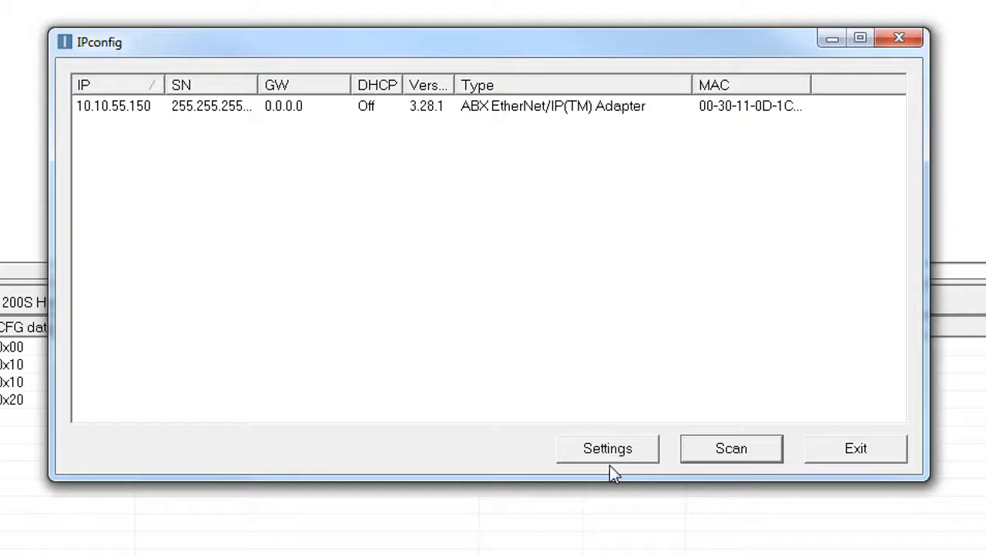
{"action": "left_click", "coordinate": [855, 447]}
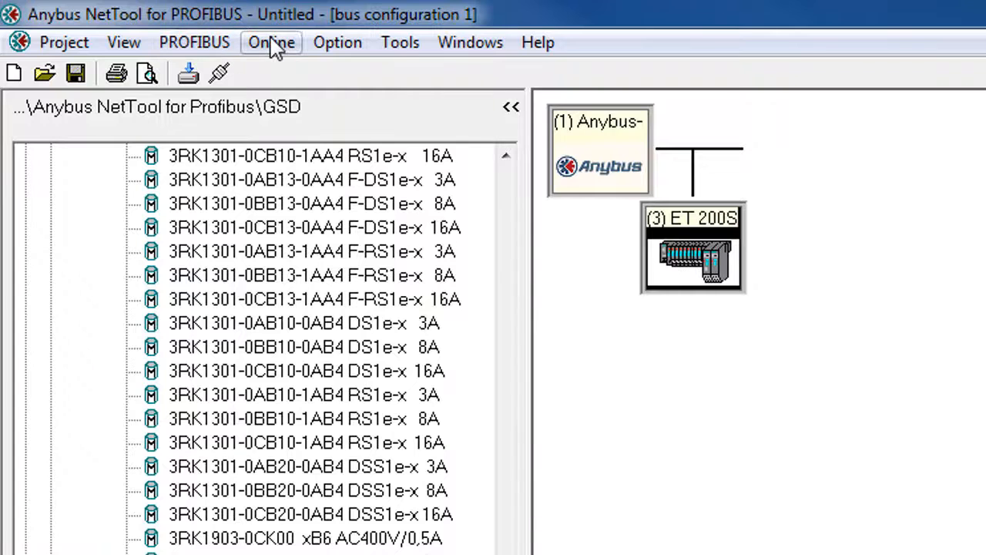
Create Ethernet transport path X-gateway_Profibus_Master using the Ethernet interface[X-gateway].
{"action": "left_click", "coordinate": [270, 41]}
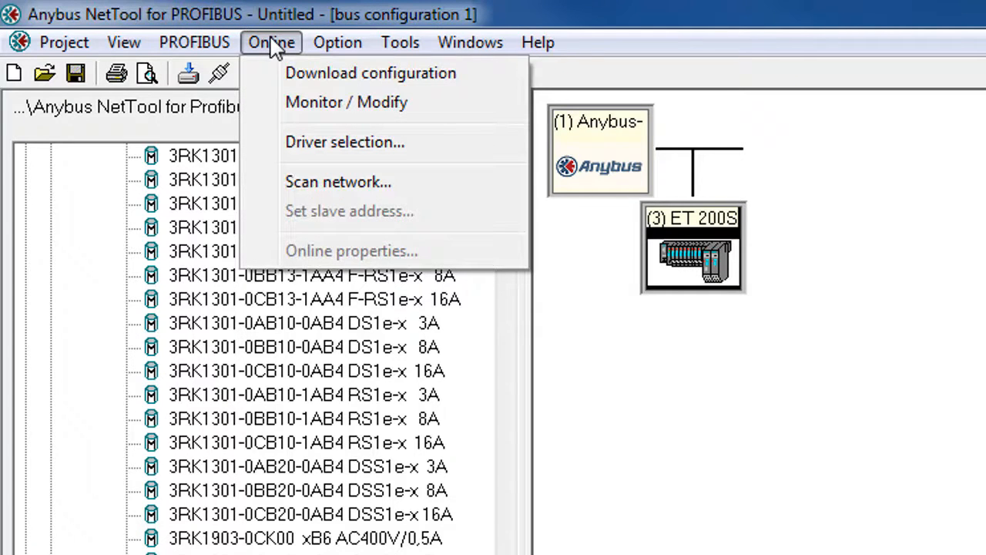
{"action": "left_click", "coordinate": [344, 142]}
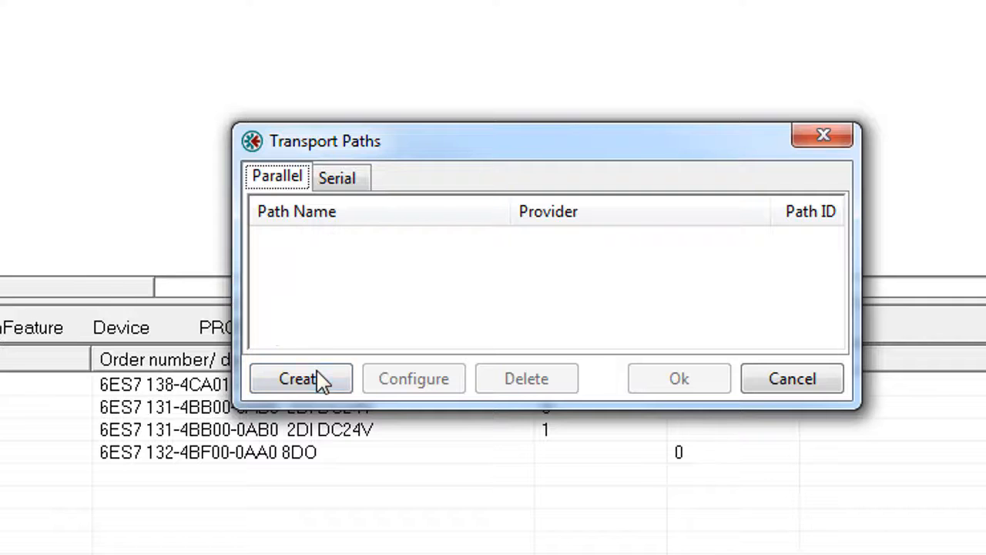
{"action": "left_click", "coordinate": [300, 378]}
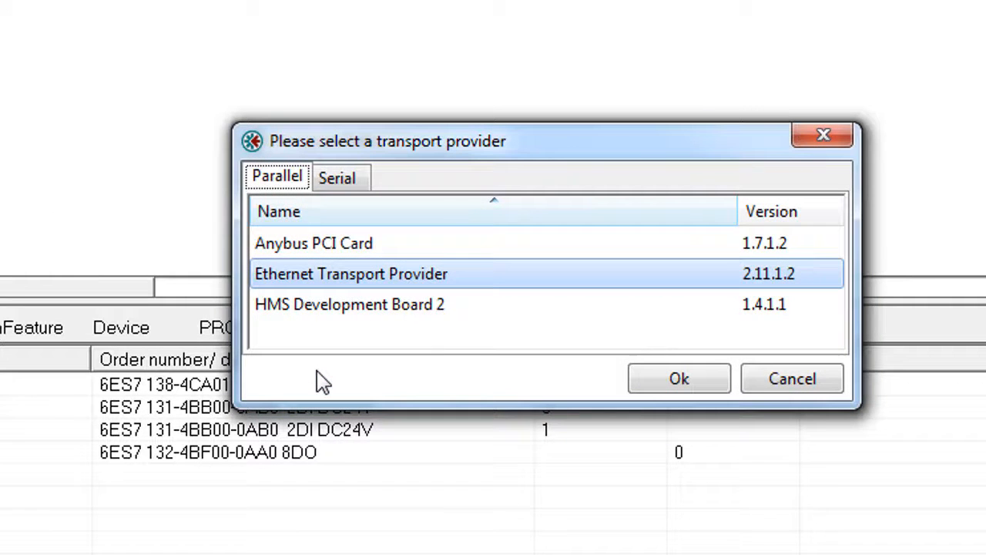
{"action": "mouse_move", "coordinate": [608, 385]}
{"action": "type", "text": "X-"}
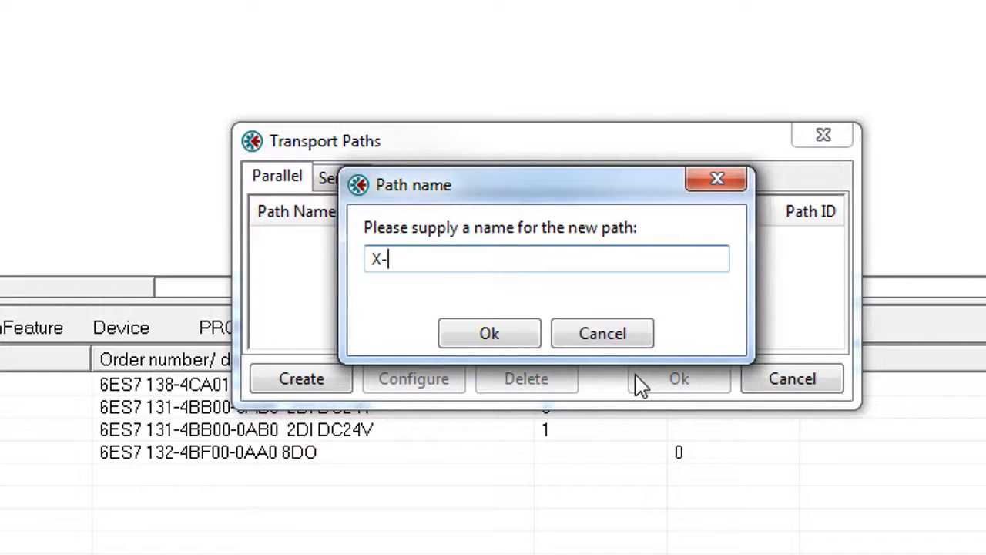
{"action": "type", "text": "gateway_Profibus_Master"}
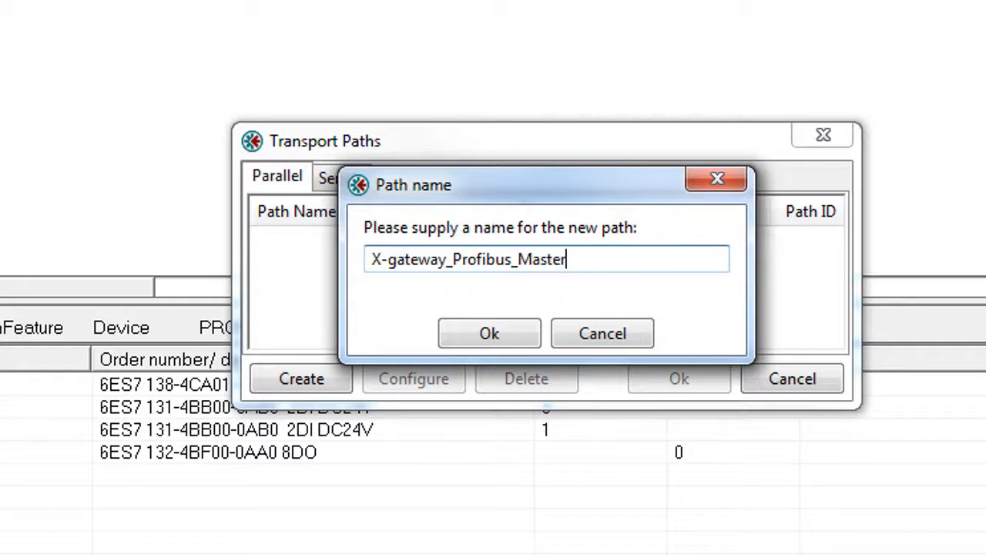
{"action": "left_click", "coordinate": [489, 332]}
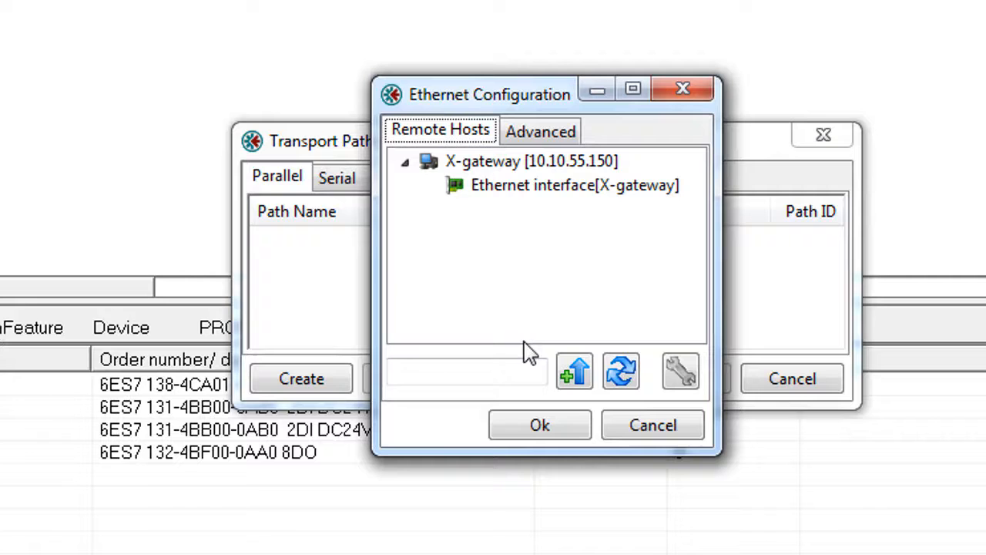
{"action": "left_click", "coordinate": [574, 185]}
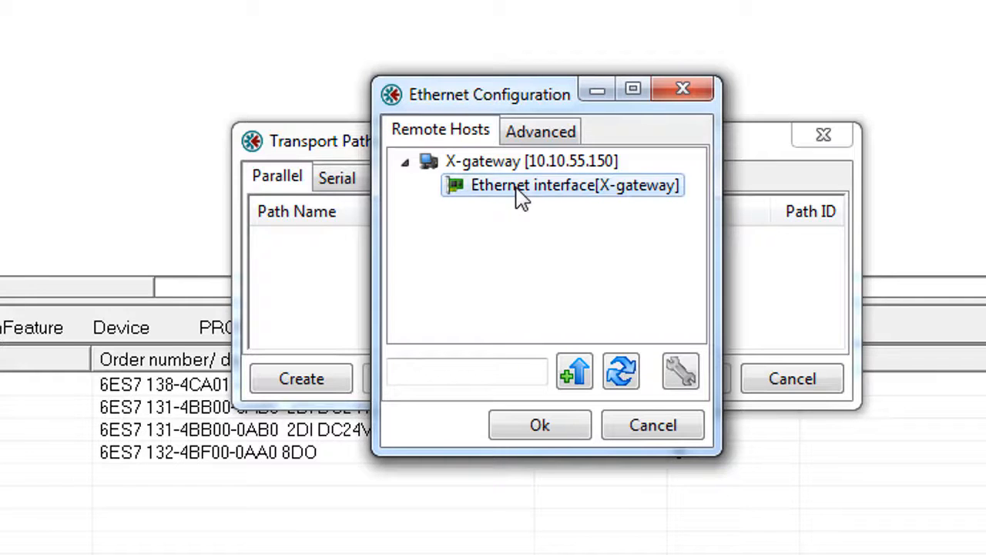
{"action": "left_click", "coordinate": [539, 424]}
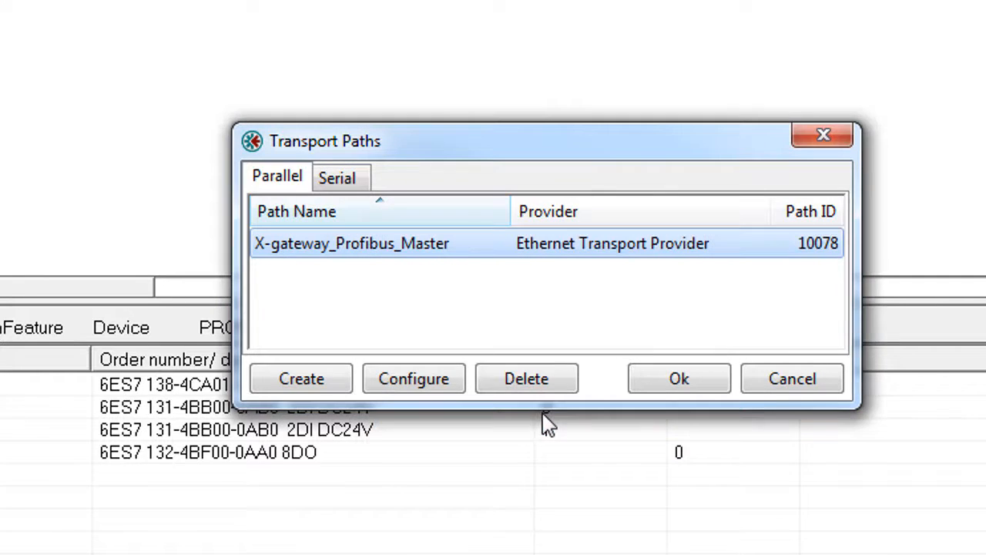
{"action": "left_click", "coordinate": [677, 378]}
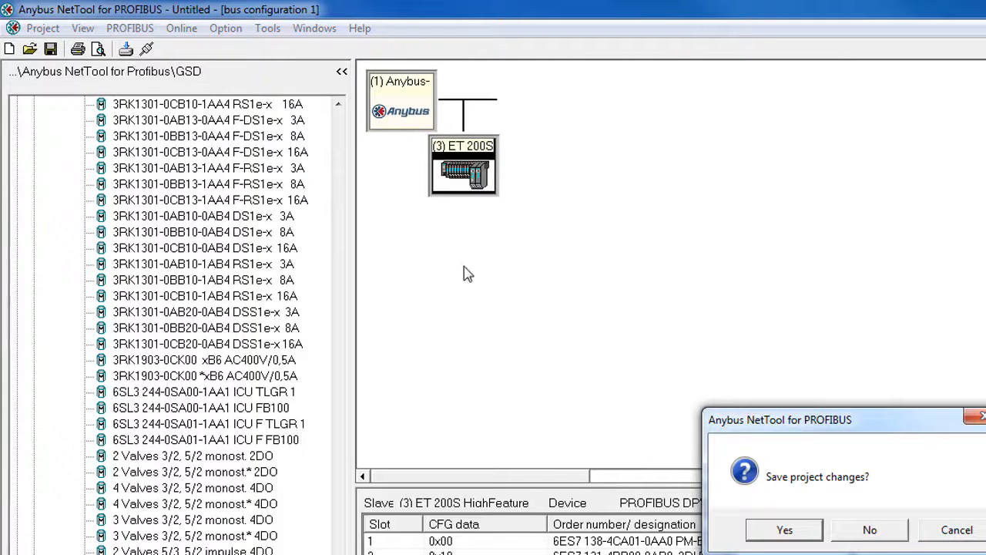
{"action": "mouse_move", "coordinate": [758, 480]}
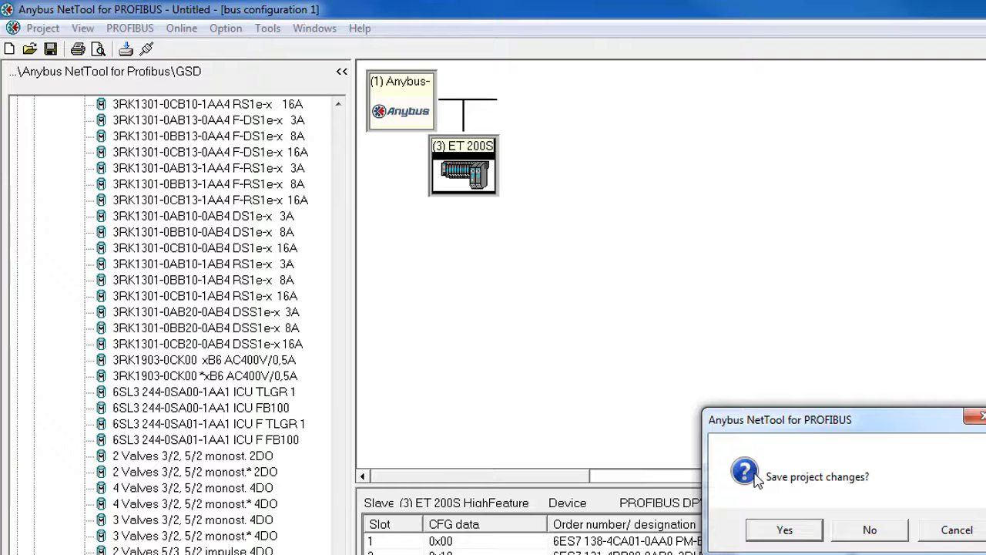
Skip saving project changes and acknowledge the completed configuration download.
{"action": "left_click", "coordinate": [784, 529]}
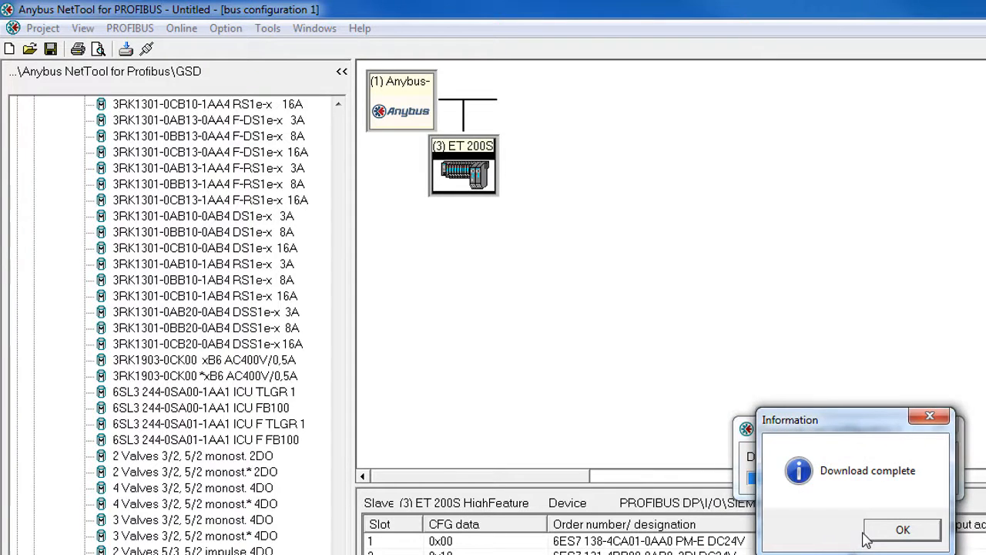
{"action": "left_click", "coordinate": [902, 529]}
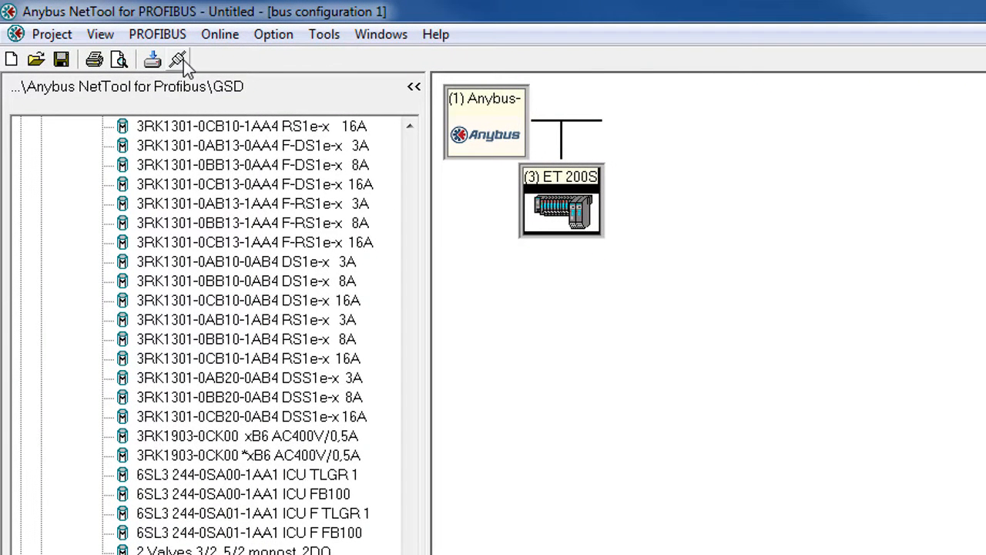
Toggle the online/offline toolbar button to go online with the Anybus master.
{"action": "left_click", "coordinate": [177, 59]}
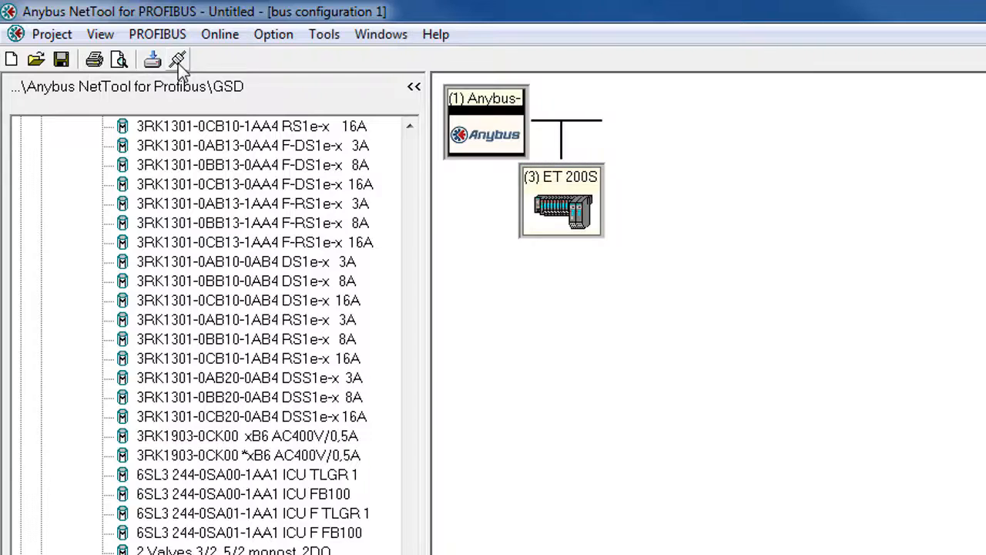
{"action": "mouse_move", "coordinate": [52, 34]}
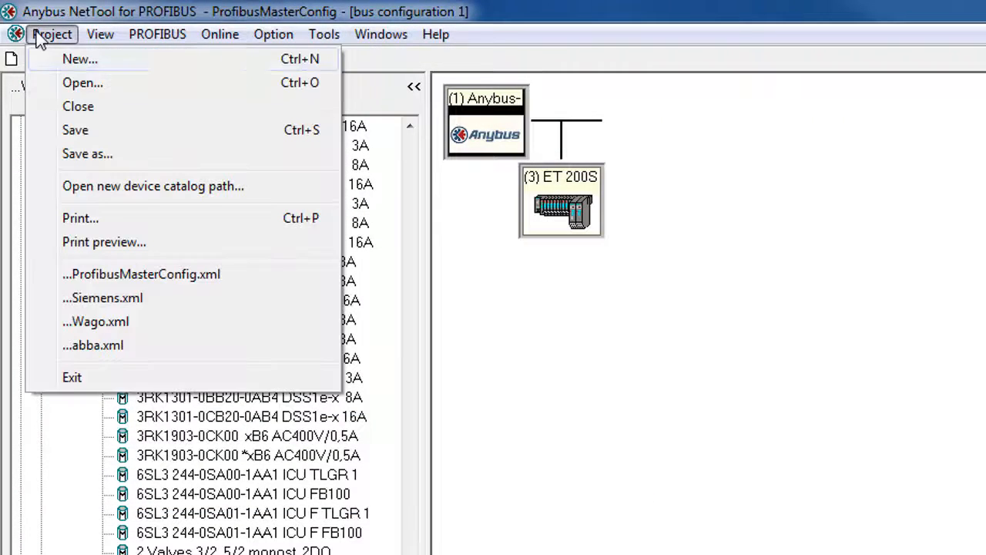
Exit NetTool and launch Anybus Configuration Manager - X-gateway from the taskbar.
{"action": "left_click", "coordinate": [72, 377]}
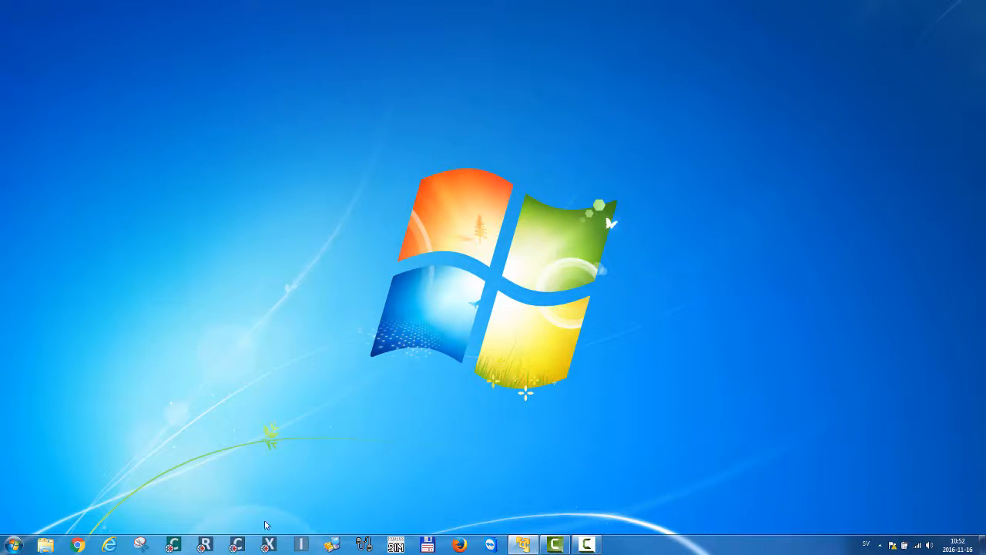
{"action": "left_click", "coordinate": [268, 545]}
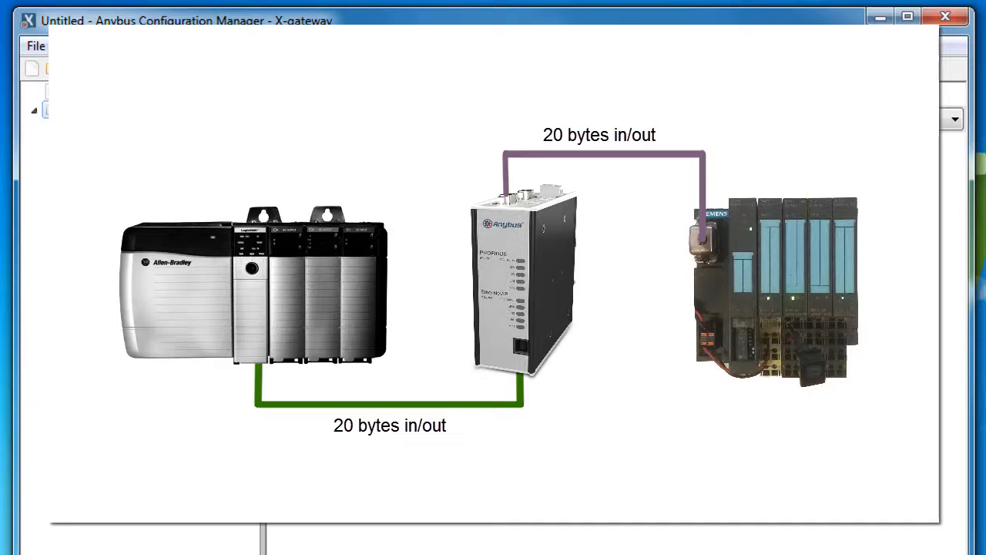
Select the X-gateway node and open the Online connection options.
{"action": "left_click", "coordinate": [92, 108]}
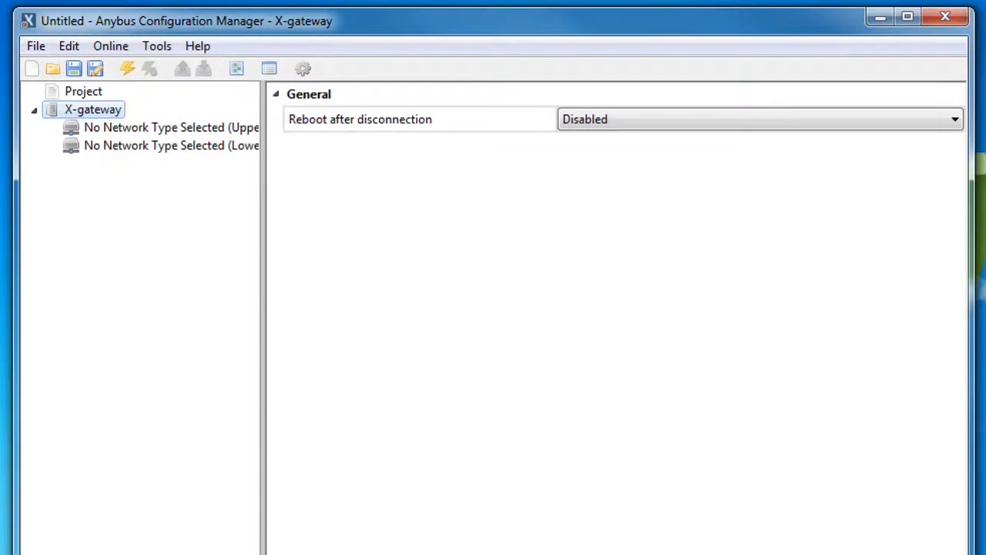
{"action": "left_click", "coordinate": [110, 45]}
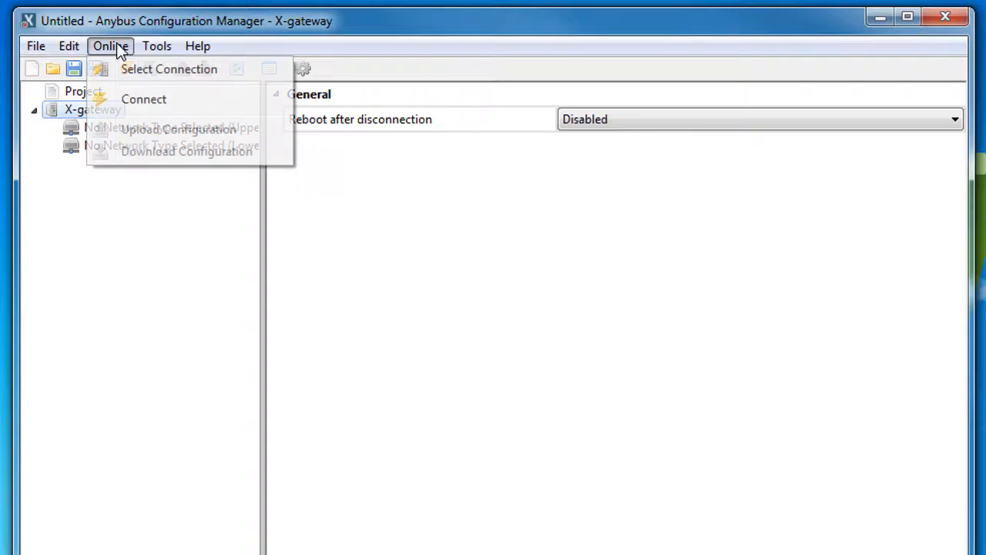
{"action": "mouse_move", "coordinate": [169, 69]}
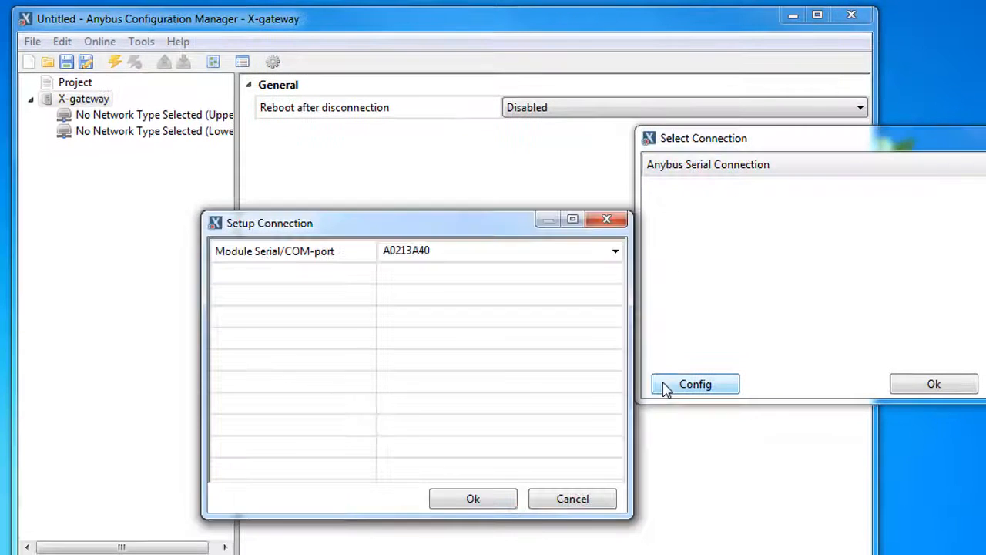
{"action": "mouse_move", "coordinate": [562, 288]}
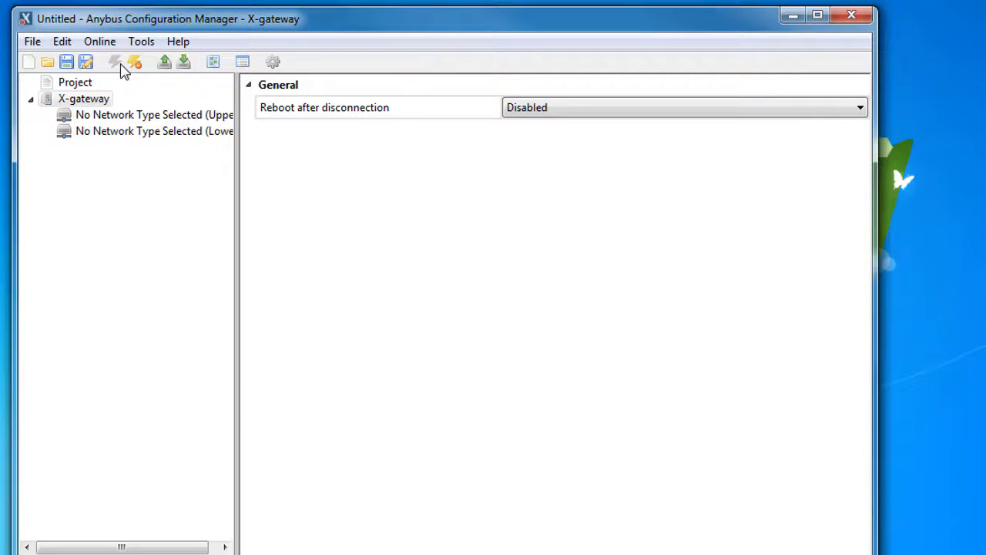
Upload the gateway's current configuration and close the finished progress dialog.
{"action": "left_click", "coordinate": [164, 62]}
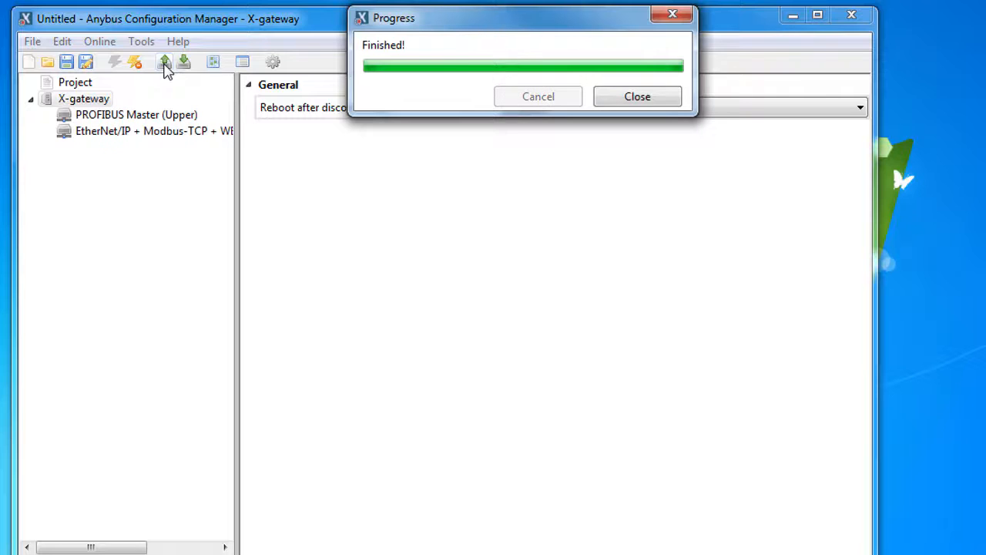
{"action": "left_click", "coordinate": [636, 96]}
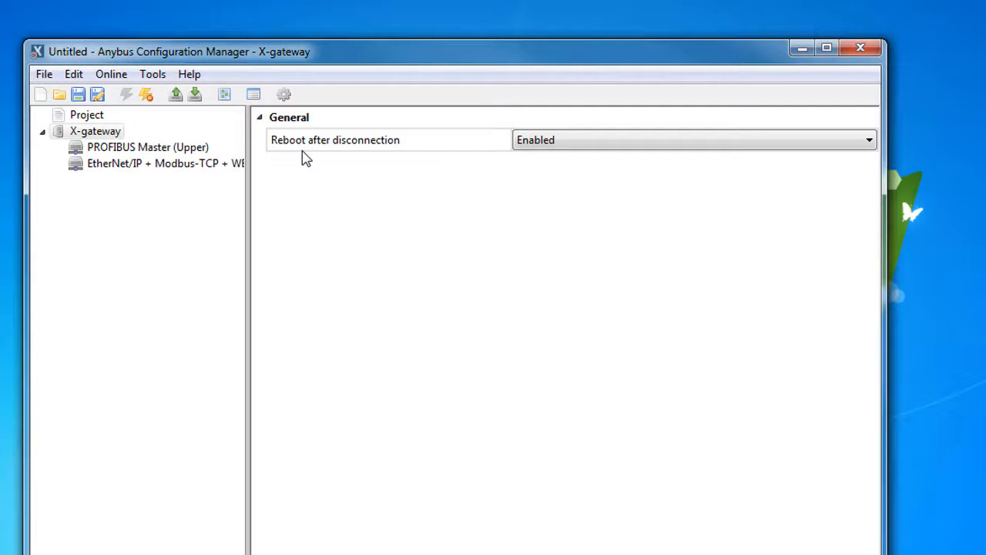
Verify the EtherNet/IP side uses 20-byte input and output, then discard unsaved changes.
{"action": "left_click", "coordinate": [157, 163]}
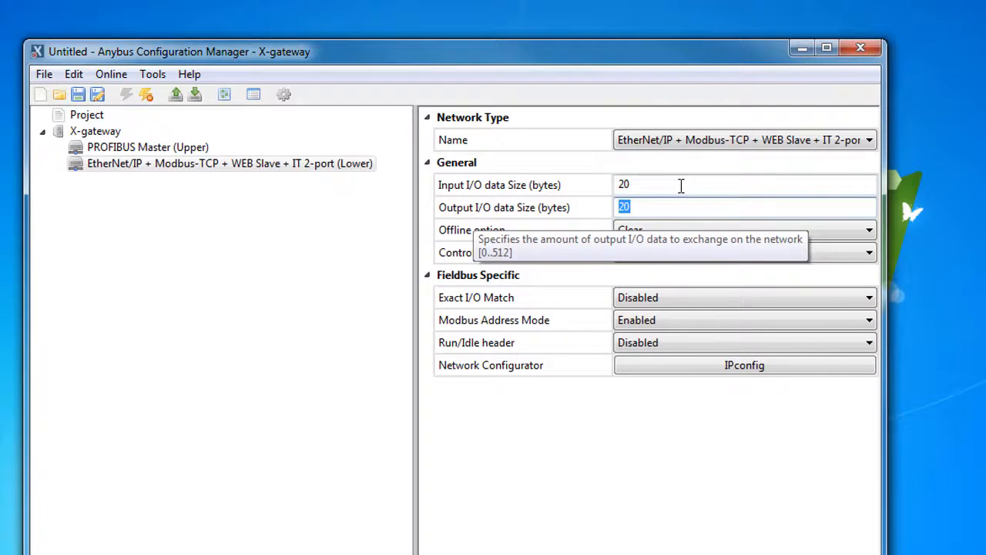
{"action": "left_click", "coordinate": [860, 48]}
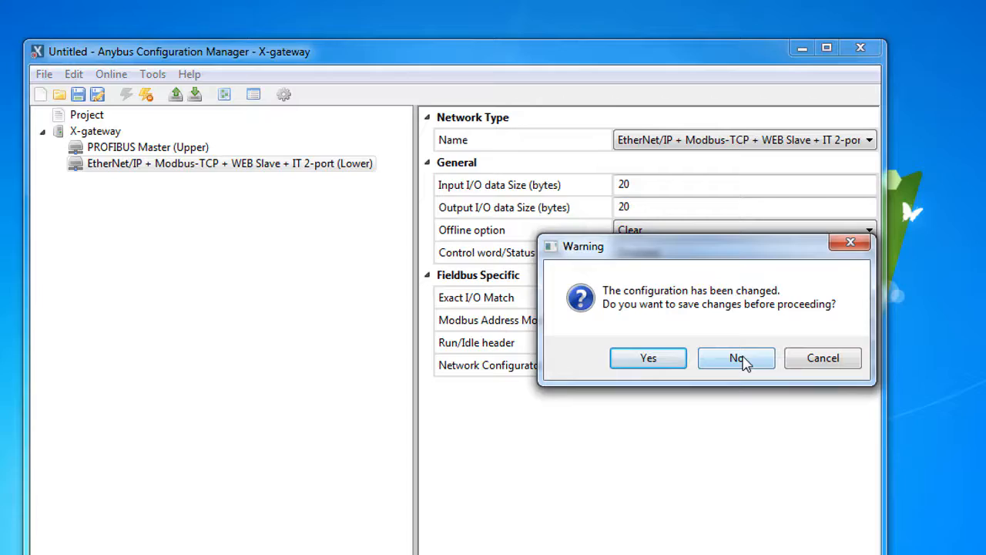
{"action": "left_click", "coordinate": [735, 357]}
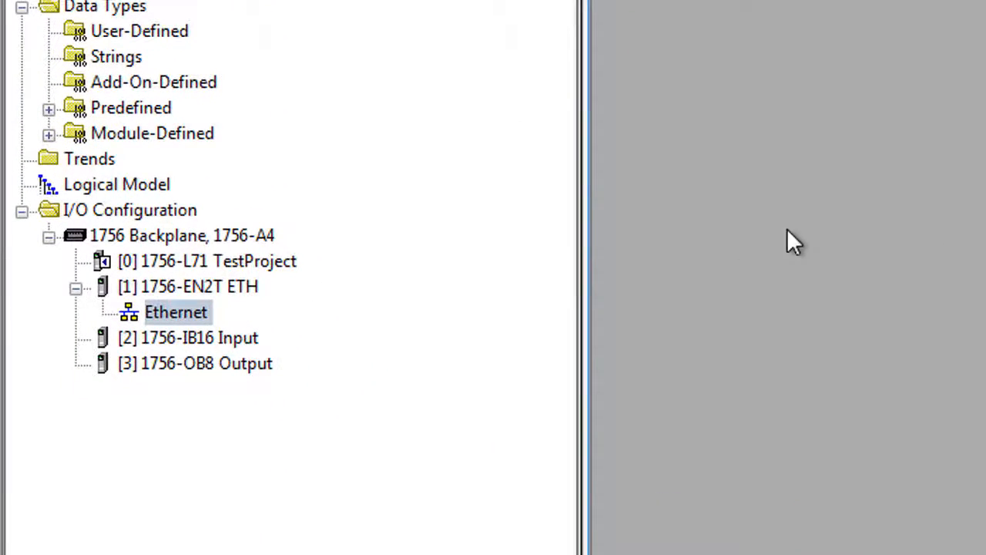
Start adding a new module under the 1756-EN2T Ethernet network node.
{"action": "right_click", "coordinate": [176, 311]}
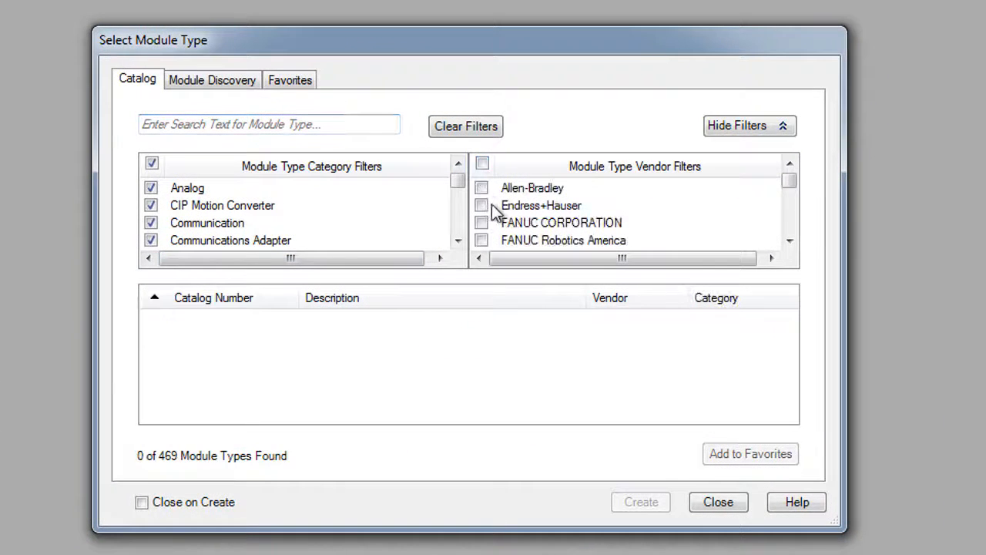
Create an HMS AB76/78/79xx-F adapter named Anybus_Xgateway with IP address 10.10.55.150.
{"action": "left_click", "coordinate": [481, 205]}
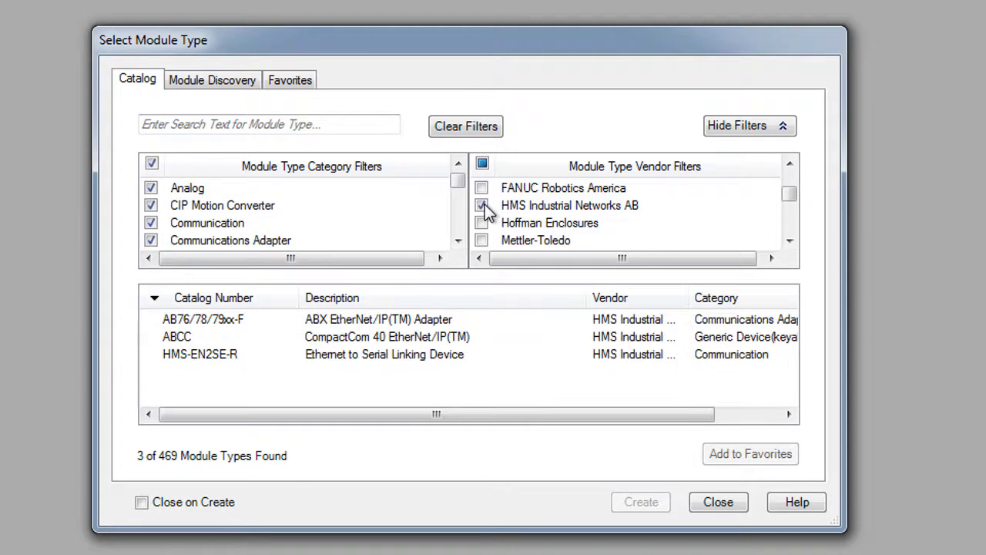
{"action": "left_click", "coordinate": [378, 319]}
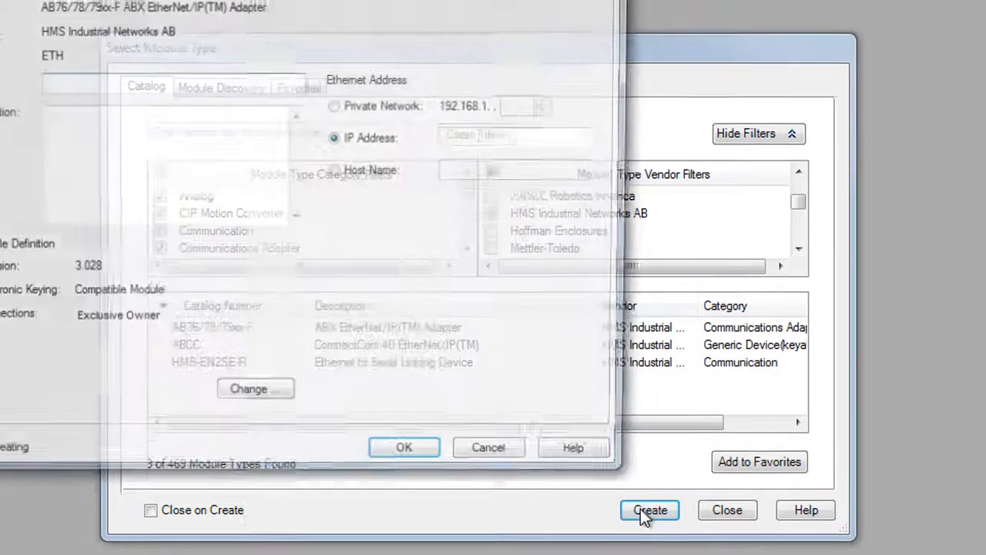
{"action": "left_click", "coordinate": [650, 510]}
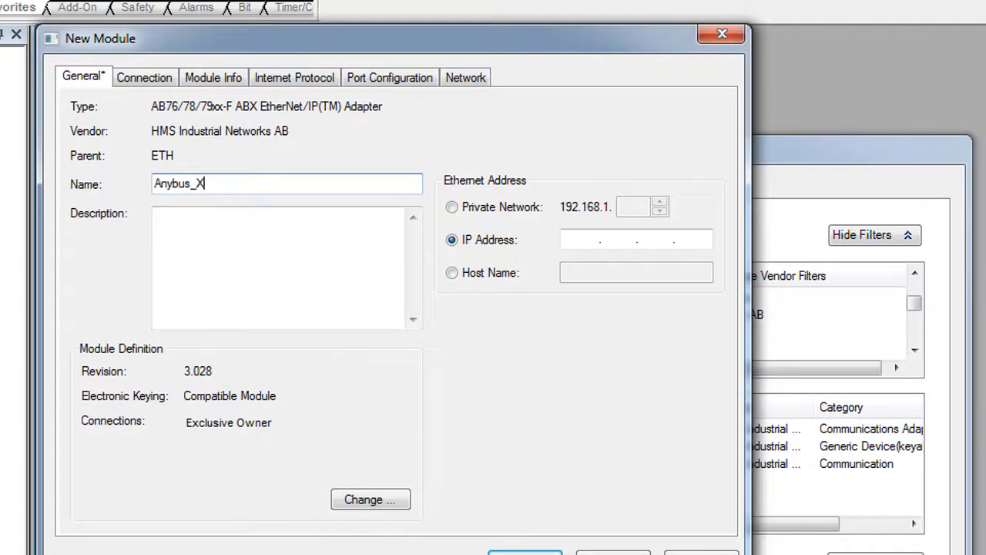
{"action": "type", "text": "gateway"}
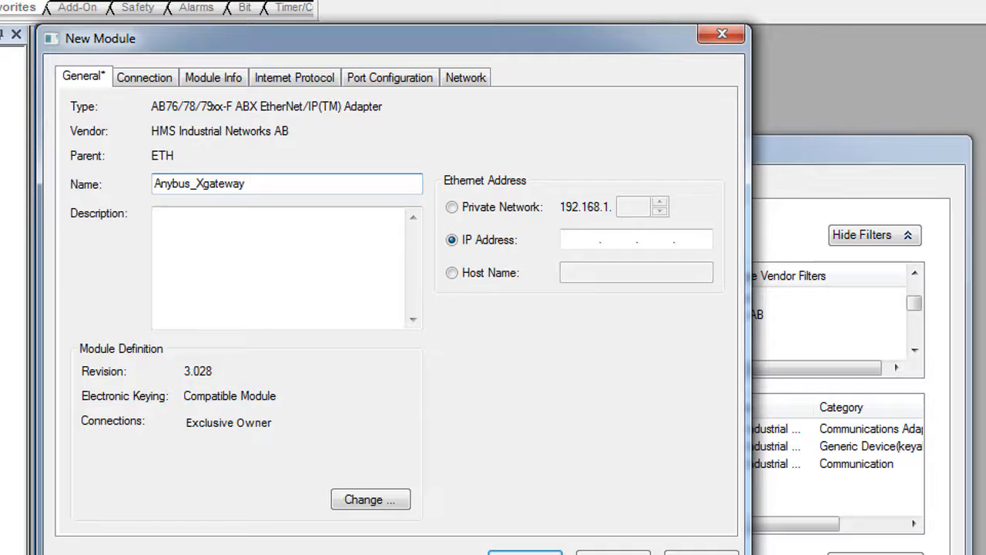
{"action": "mouse_move", "coordinate": [624, 322]}
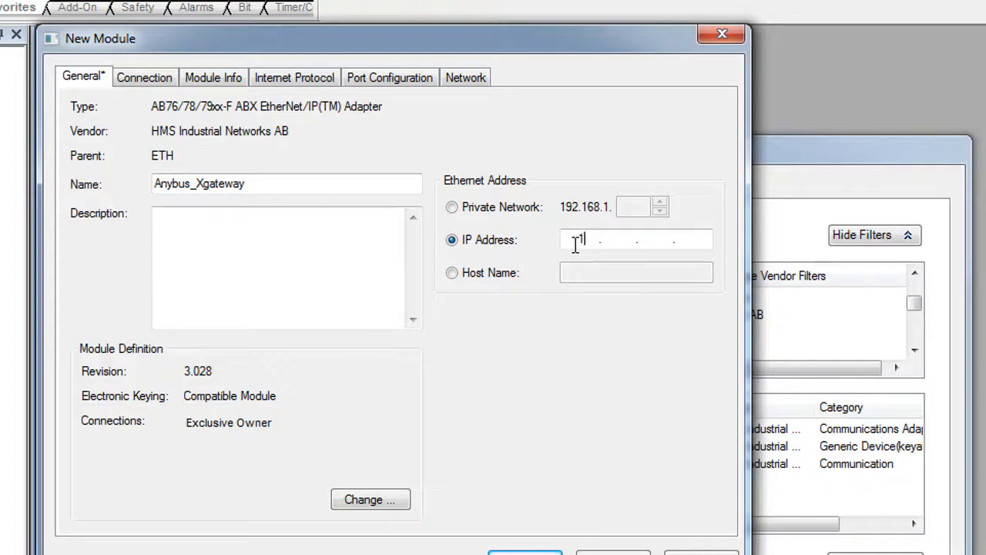
{"action": "type", "text": "10.10.55.150"}
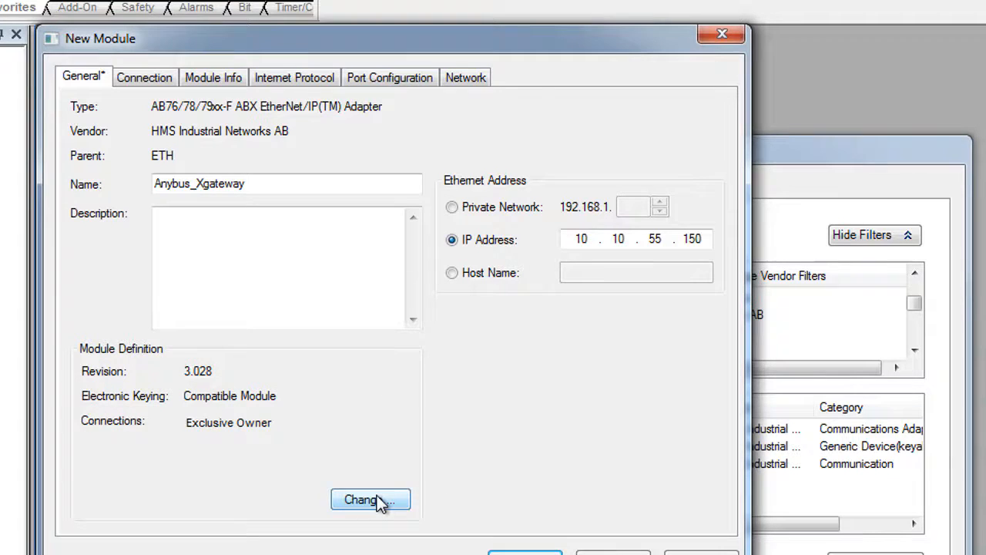
Confirm 20/20 SINT connection sizes and finish creating the Anybus_Xgateway module.
{"action": "left_click", "coordinate": [370, 500]}
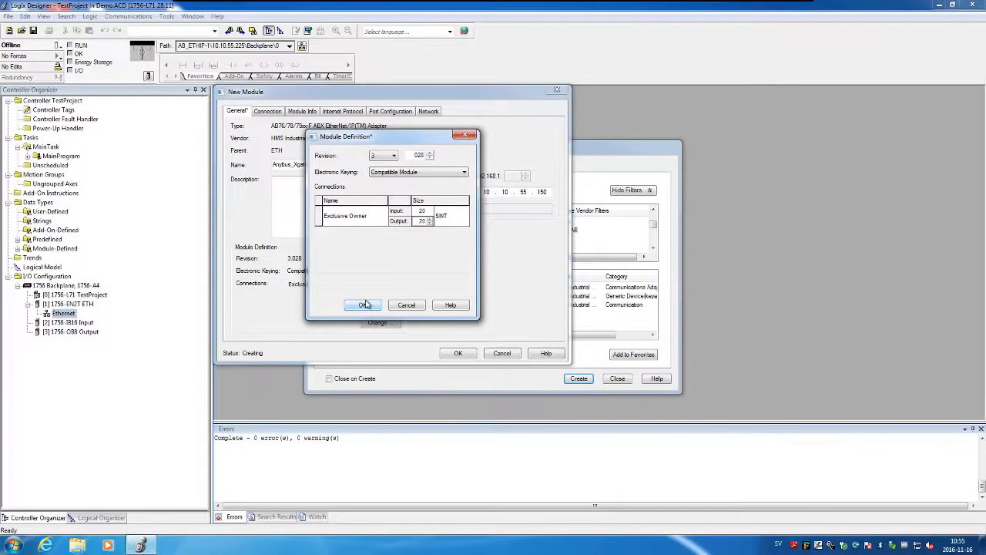
{"action": "left_click", "coordinate": [362, 304]}
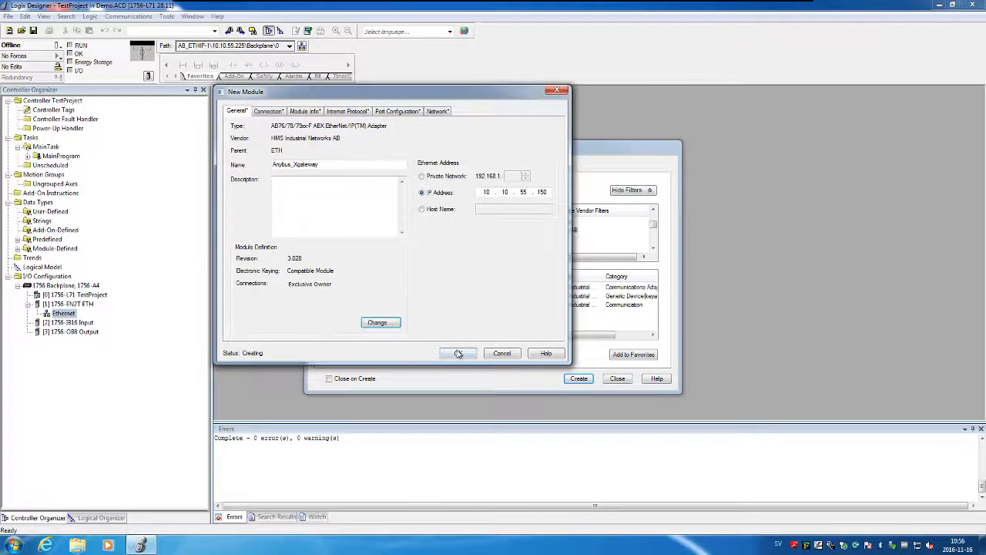
{"action": "left_click", "coordinate": [458, 353]}
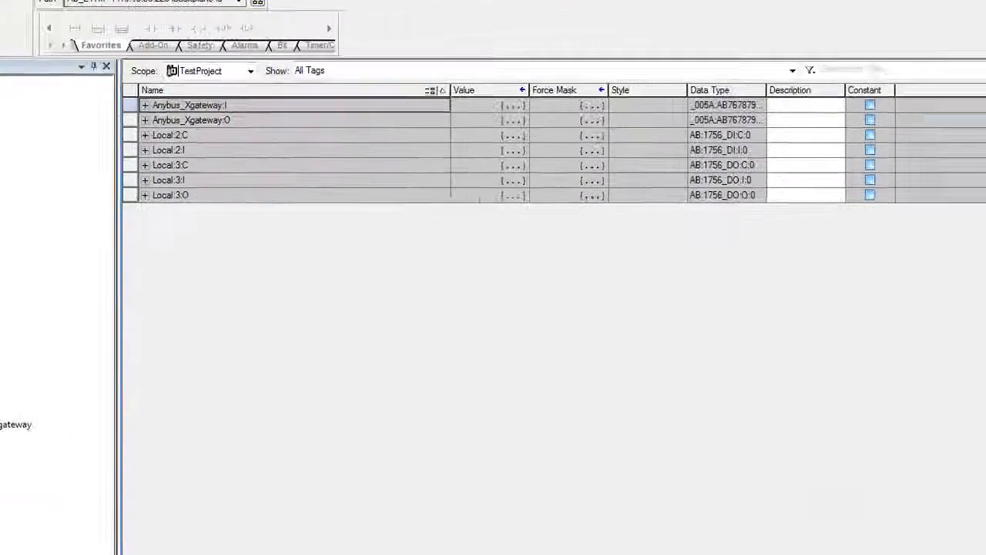
Expand Anybus_Xgateway:I and its Data array to watch Data[0] read 1.
{"action": "left_click", "coordinate": [144, 105]}
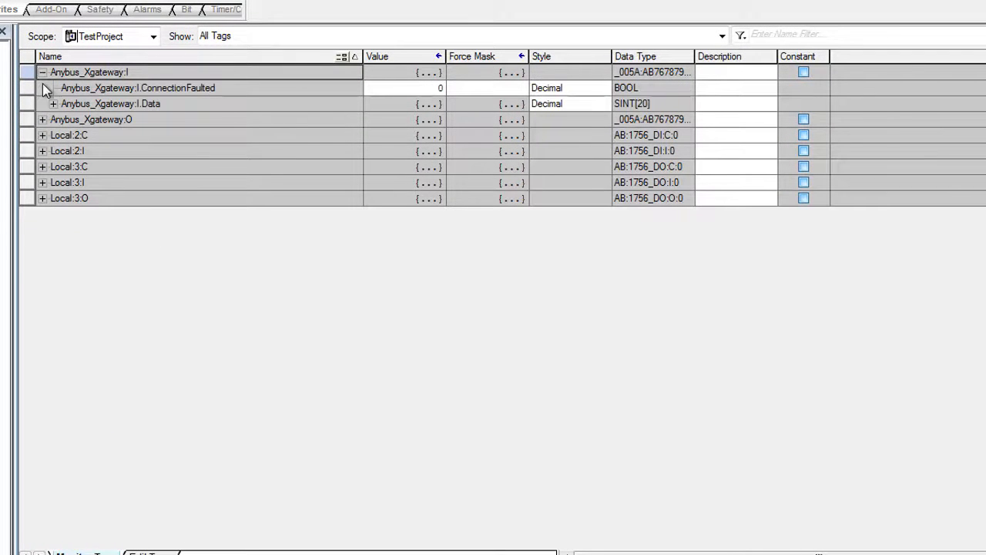
{"action": "left_click", "coordinate": [54, 104]}
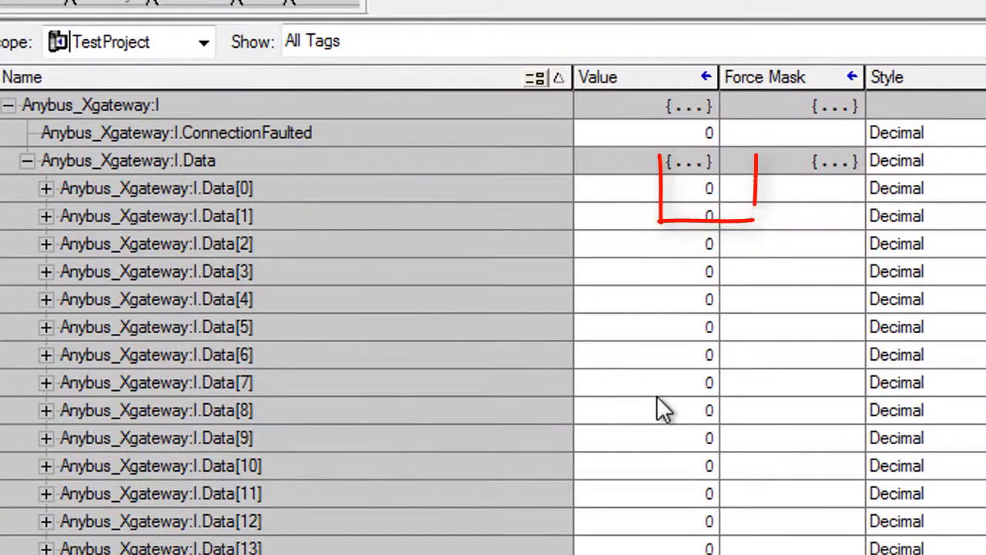
{"action": "type", "text": "1"}
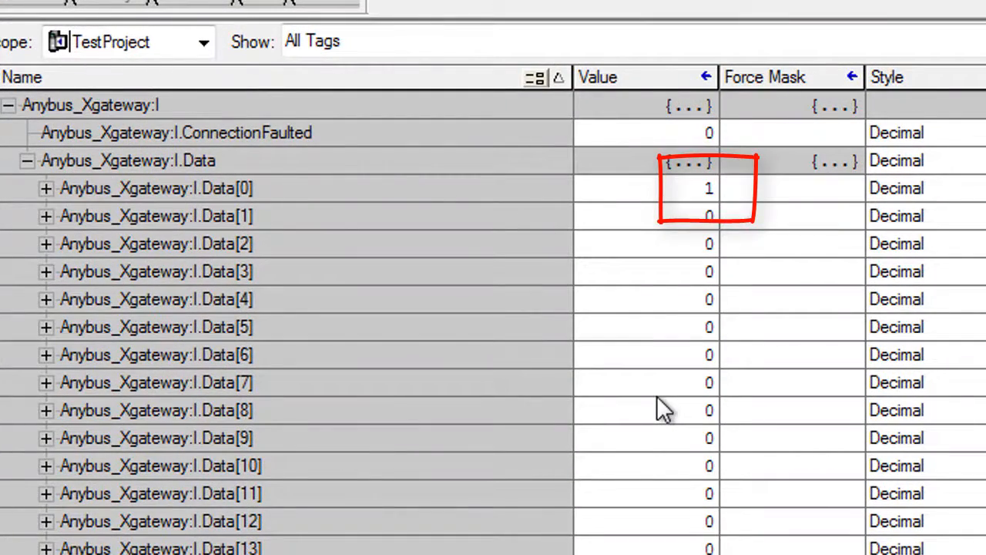